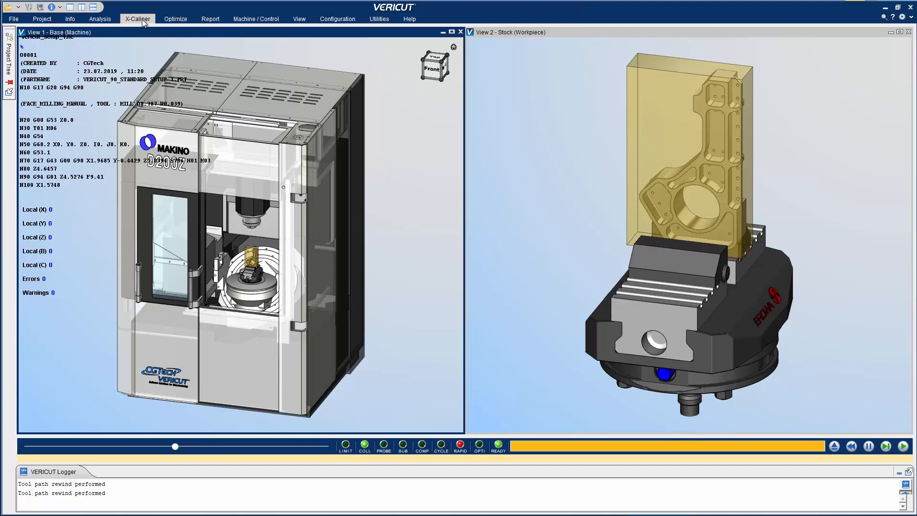
Bring up the Setup Plan window from the X-Caliper view-capture tools
click(136, 19)
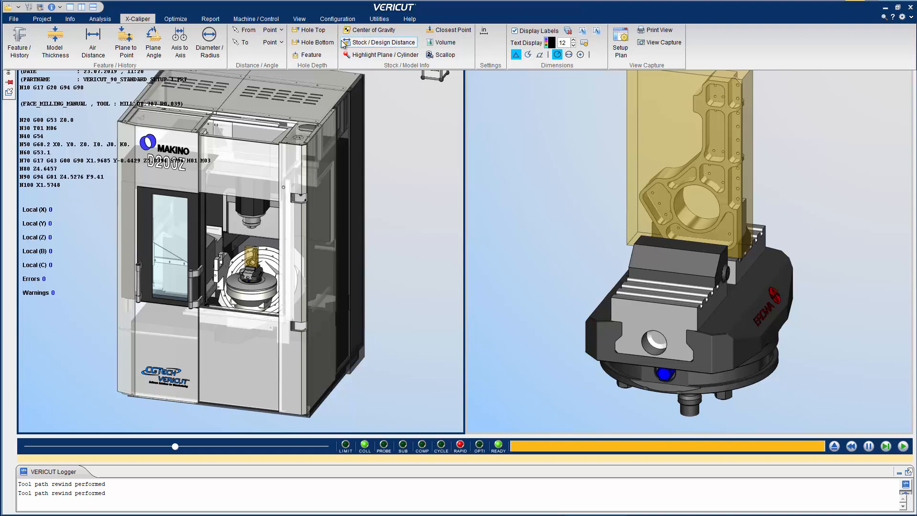
click(620, 43)
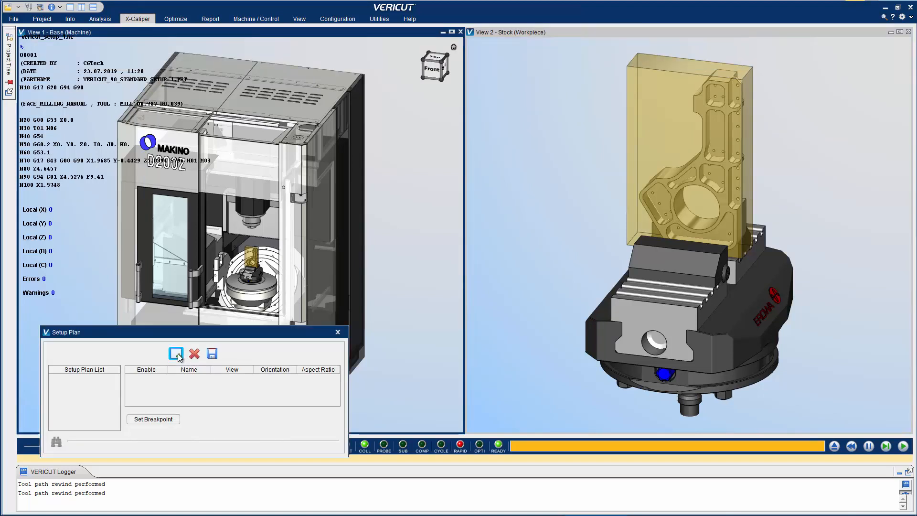
Add Setup Plan 1 with both the machine view and the workpiece view enabled
click(176, 354)
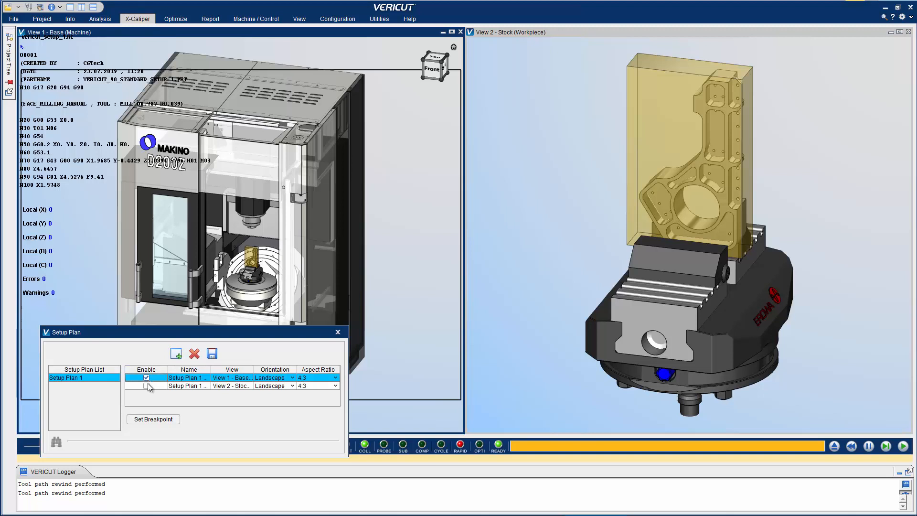
click(146, 385)
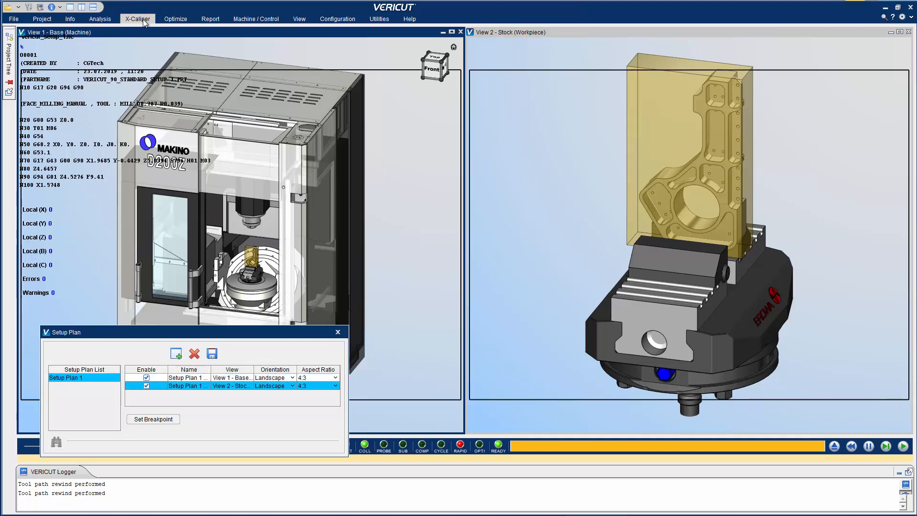
click(137, 19)
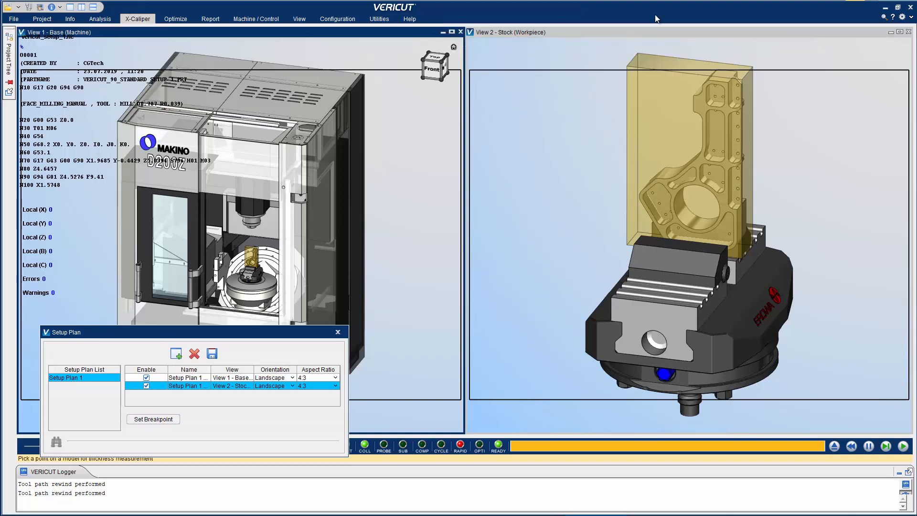
Measure the stock thickness with X-Caliper, save the capture, and run the machining simulation
click(639, 69)
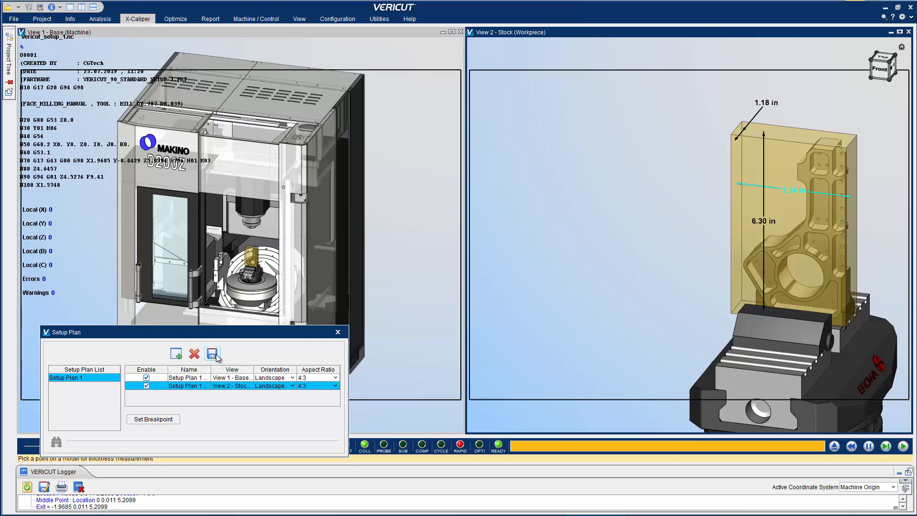
mouse_move(221, 339)
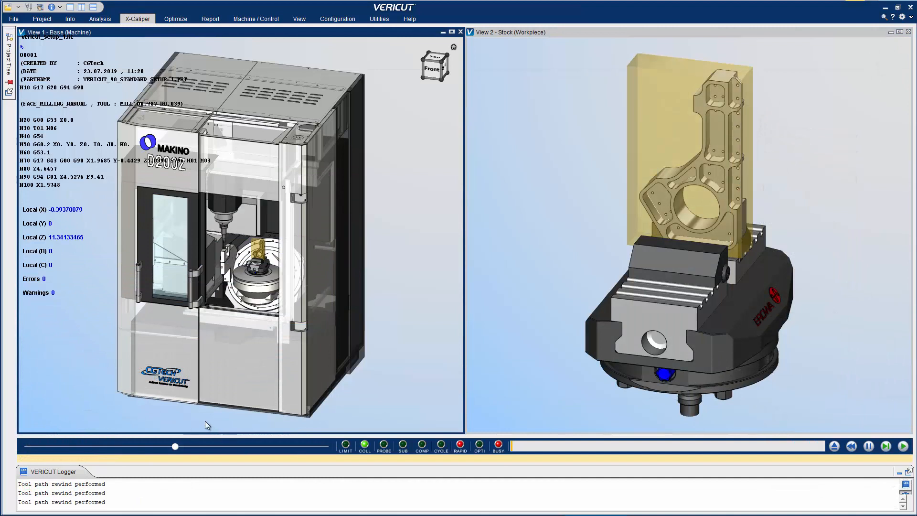
click(902, 446)
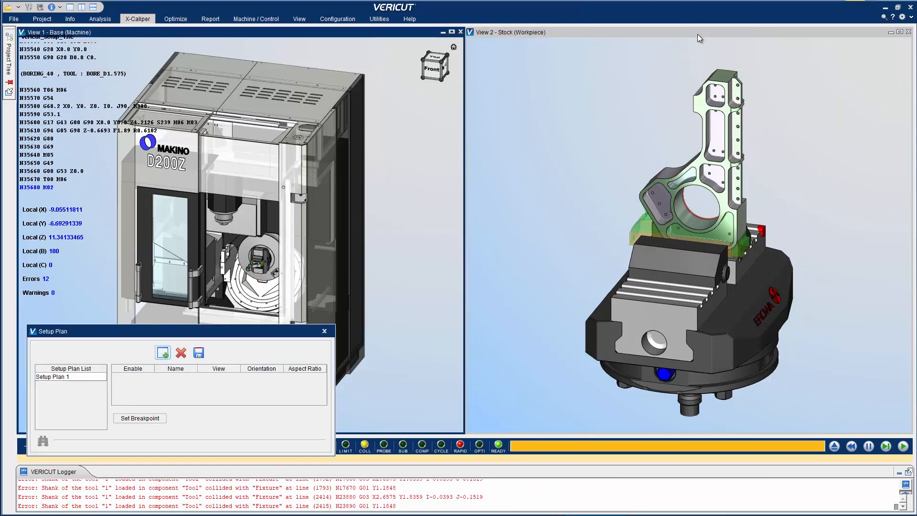
Add Setup Plan 2 on the workpiece view with dimensions and the note 'Setup 1 finishe'
click(162, 352)
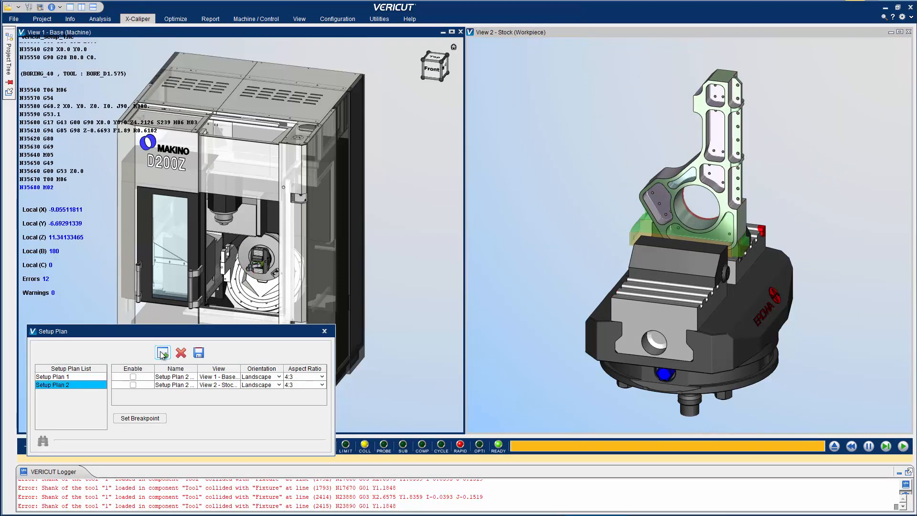
click(133, 385)
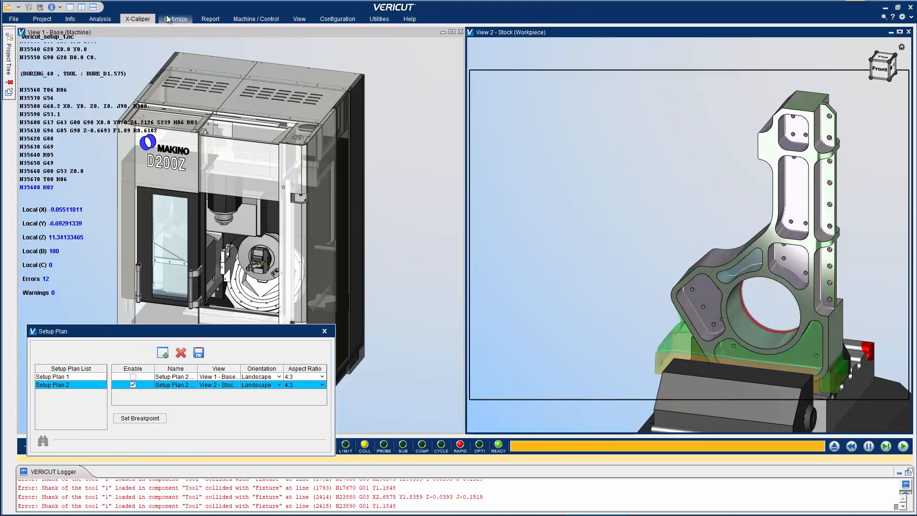
click(138, 19)
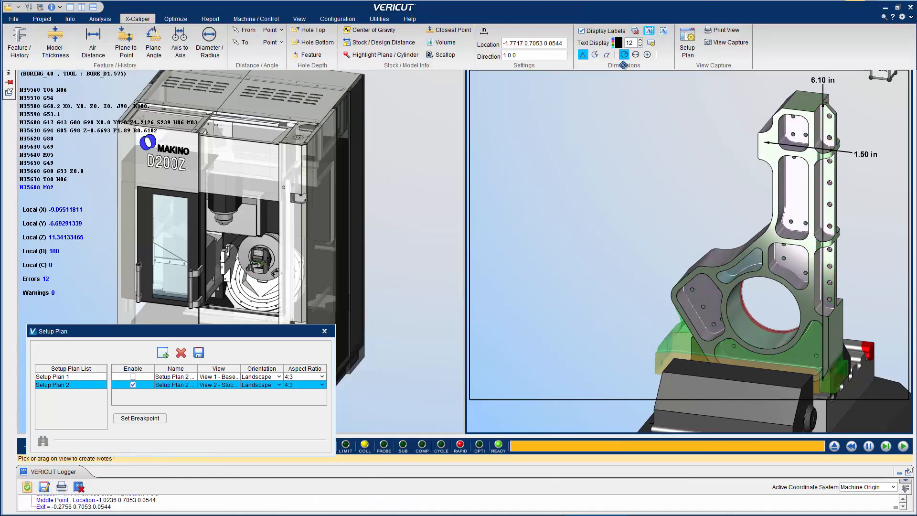
text(Setup 1 finishe)
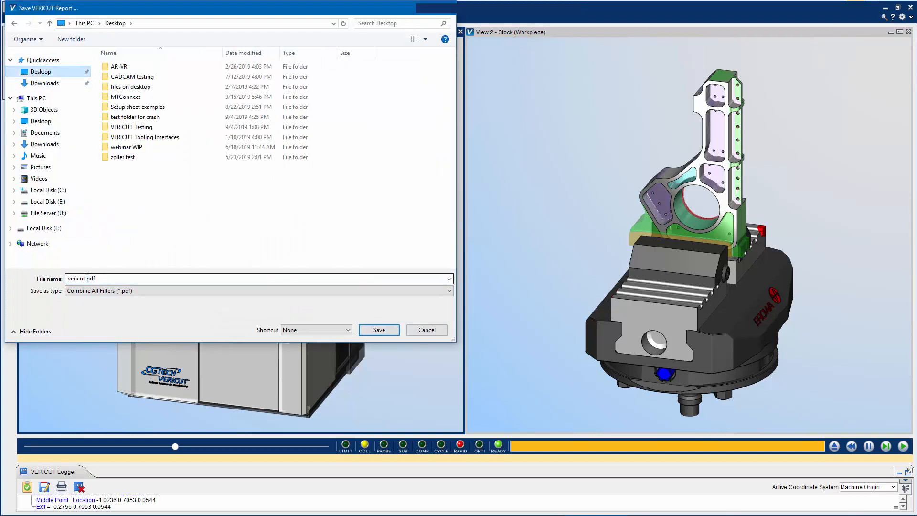
click(378, 329)
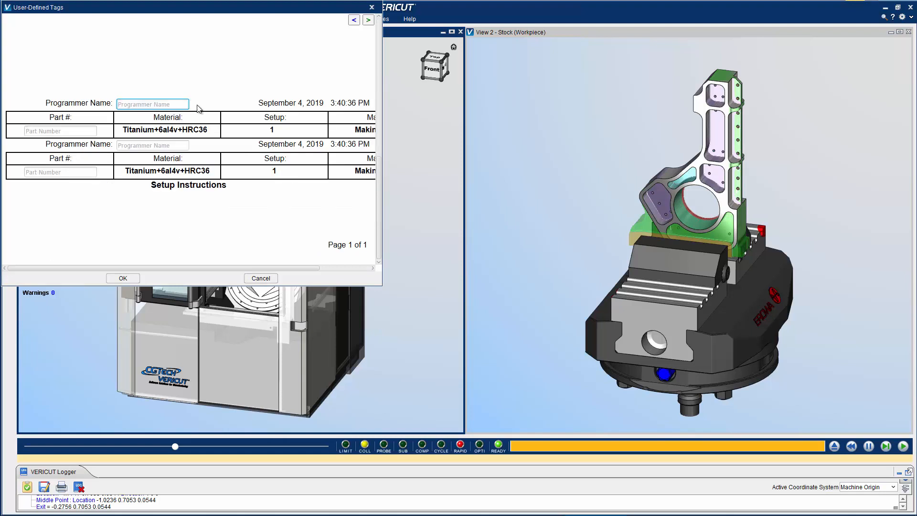
text(Jeff Voegele)
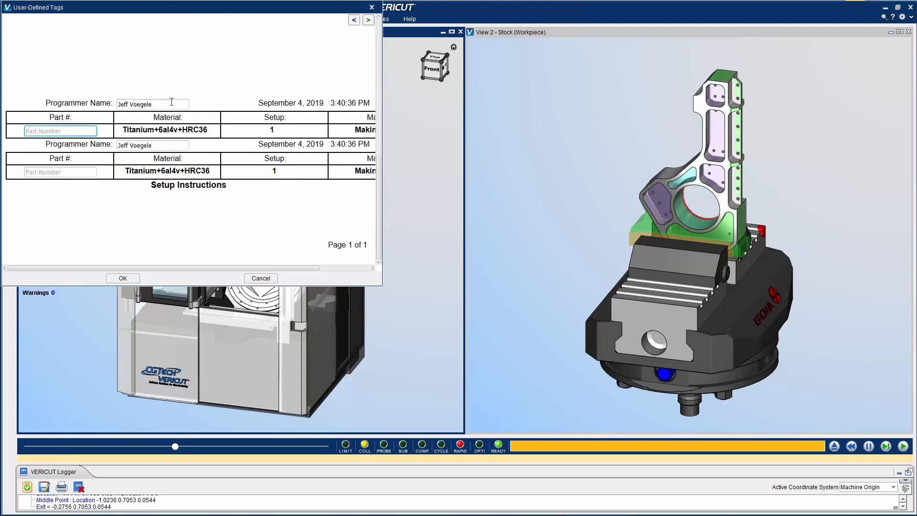
text(ABC123)
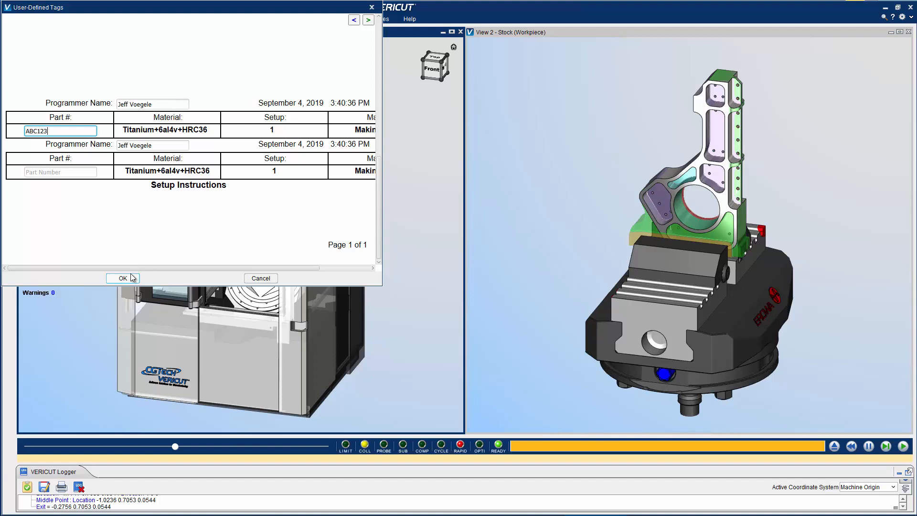
click(122, 278)
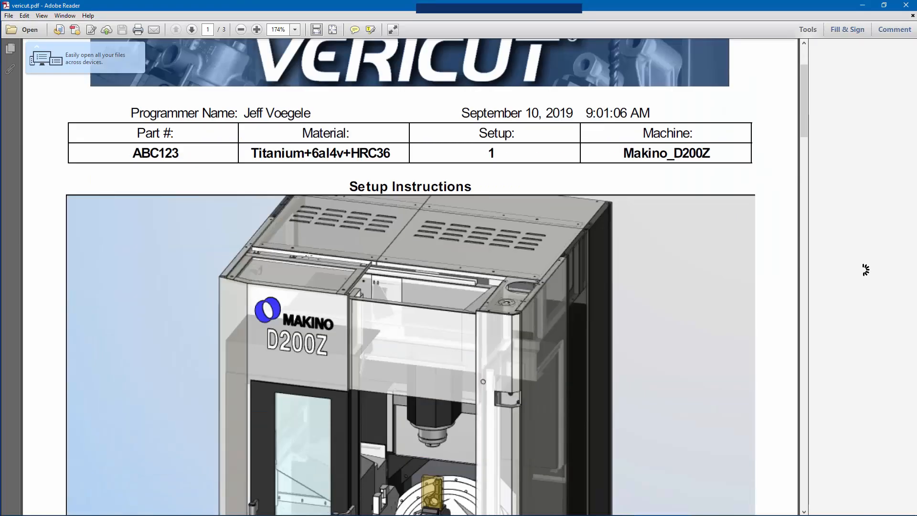
click(191, 30)
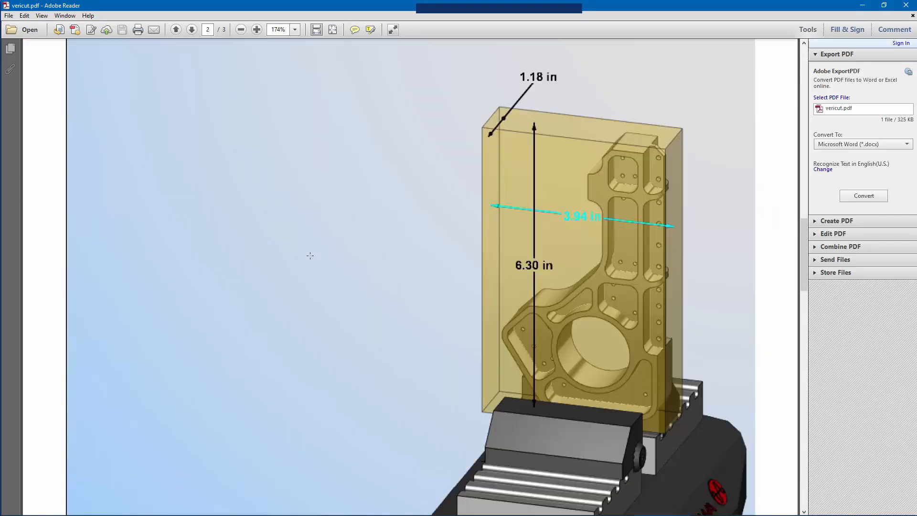